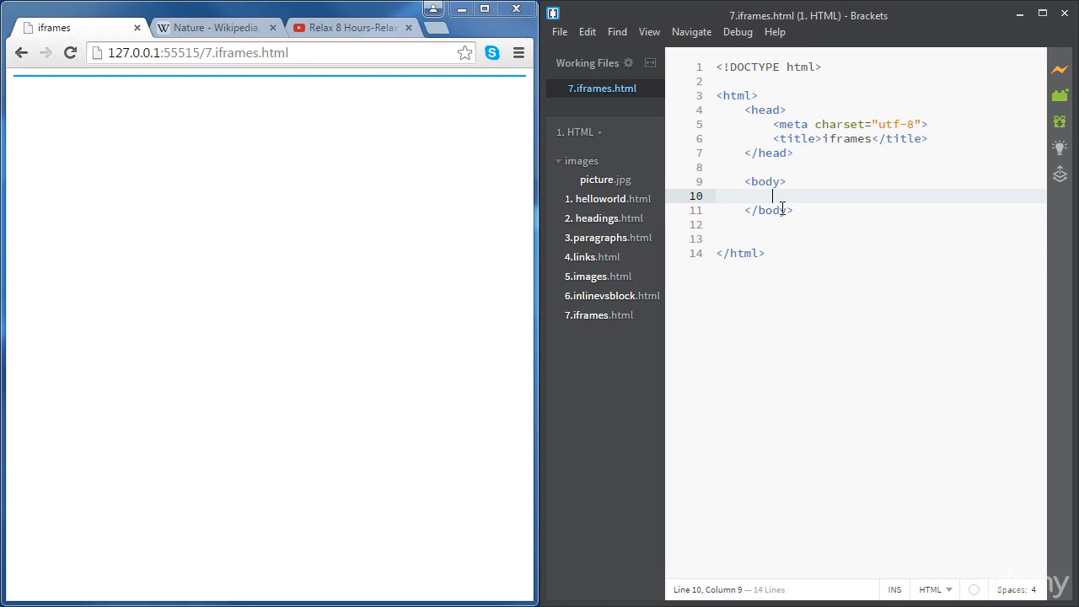
mouse_move(571, 438)
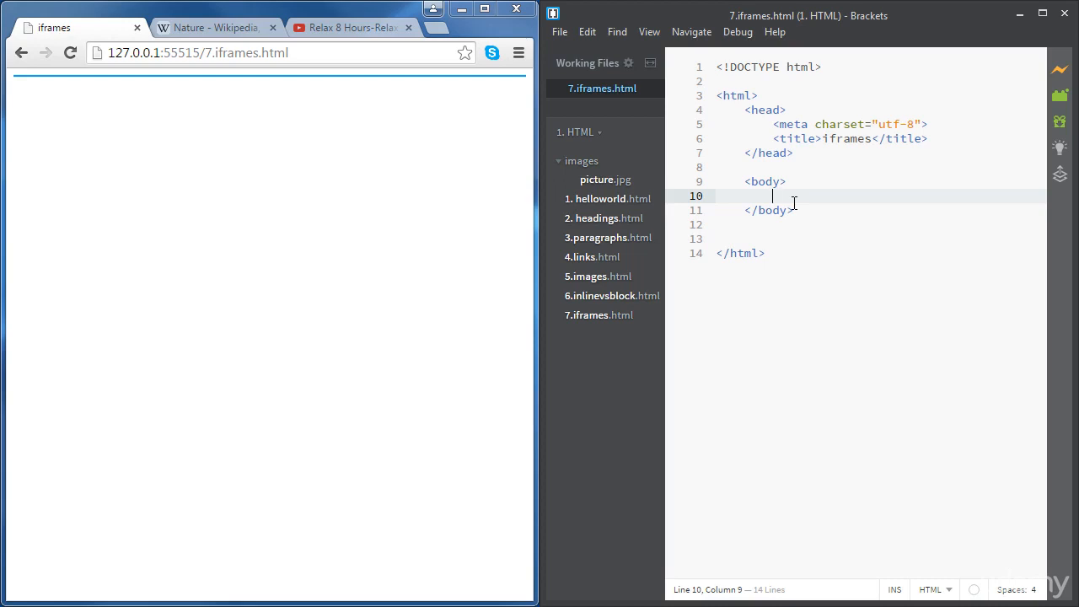
Step: Type an <iframe> tag on line 10 inside the page body
text(<iframe></iframe>)
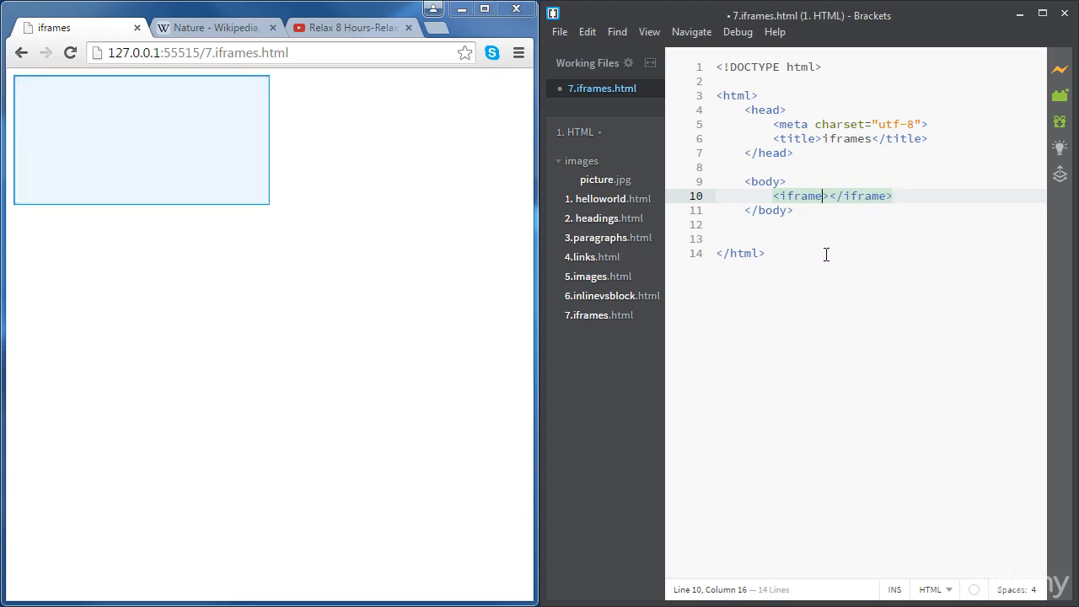
Step: Start a src attribute on the first iframe for 3.paragraphs.html
text(src=")
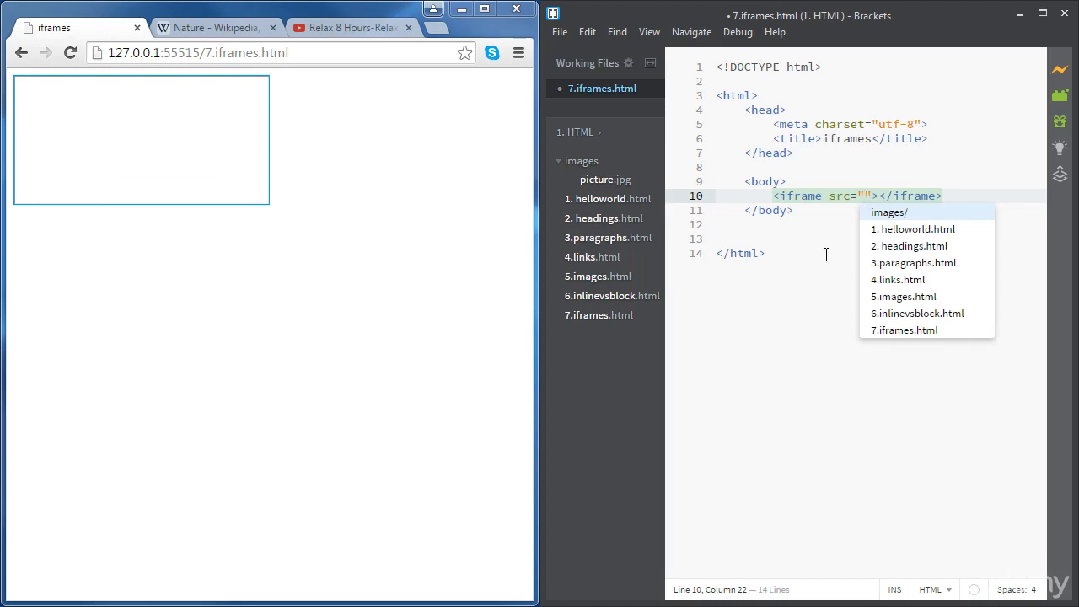
mouse_move(587, 245)
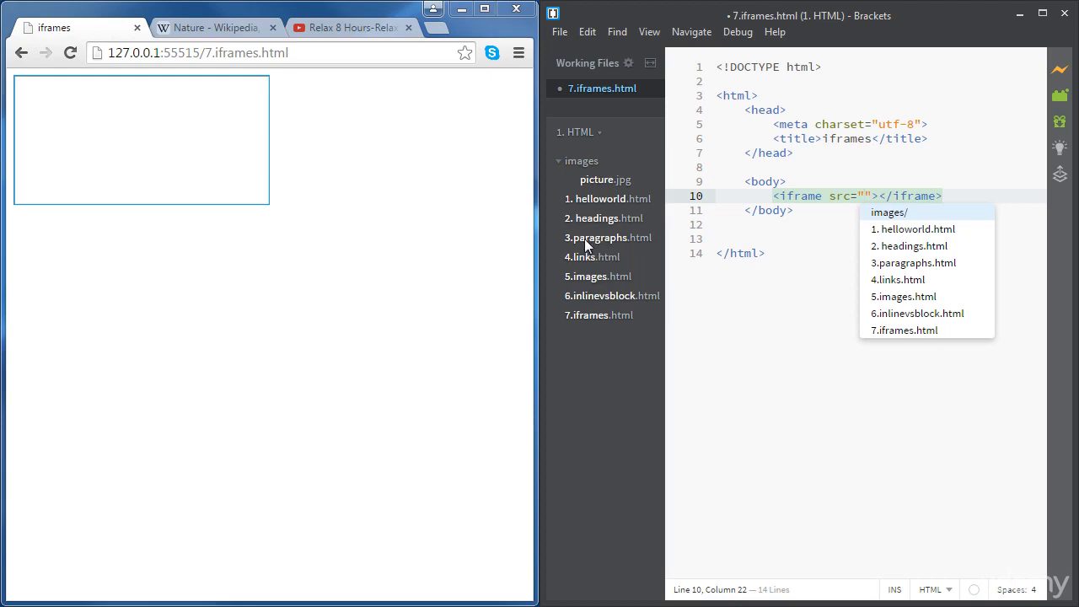
mouse_move(624, 259)
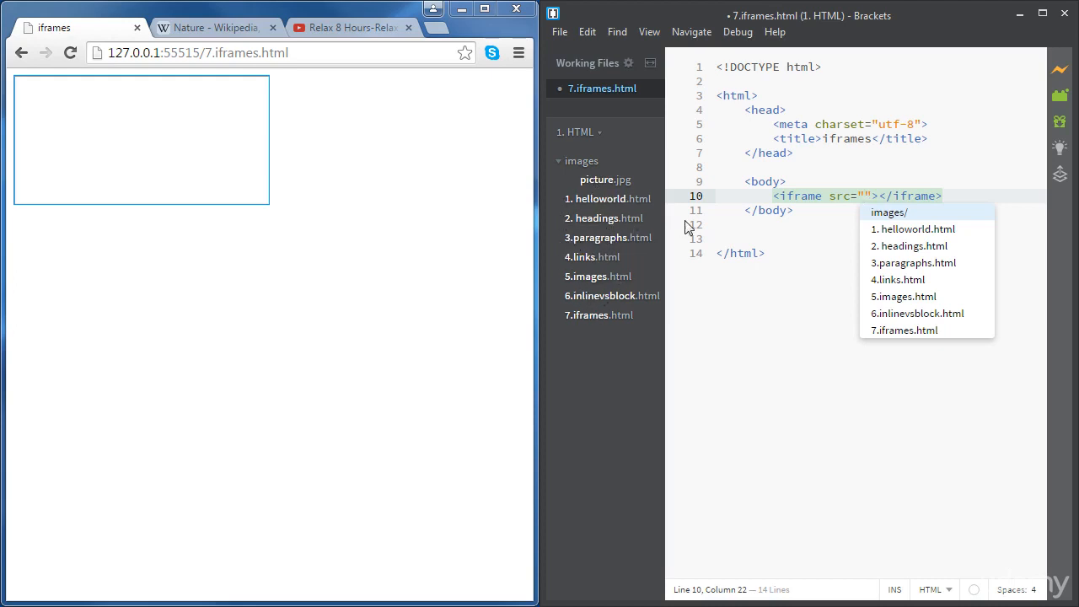
mouse_move(807, 190)
text(3.paragraphs.html)
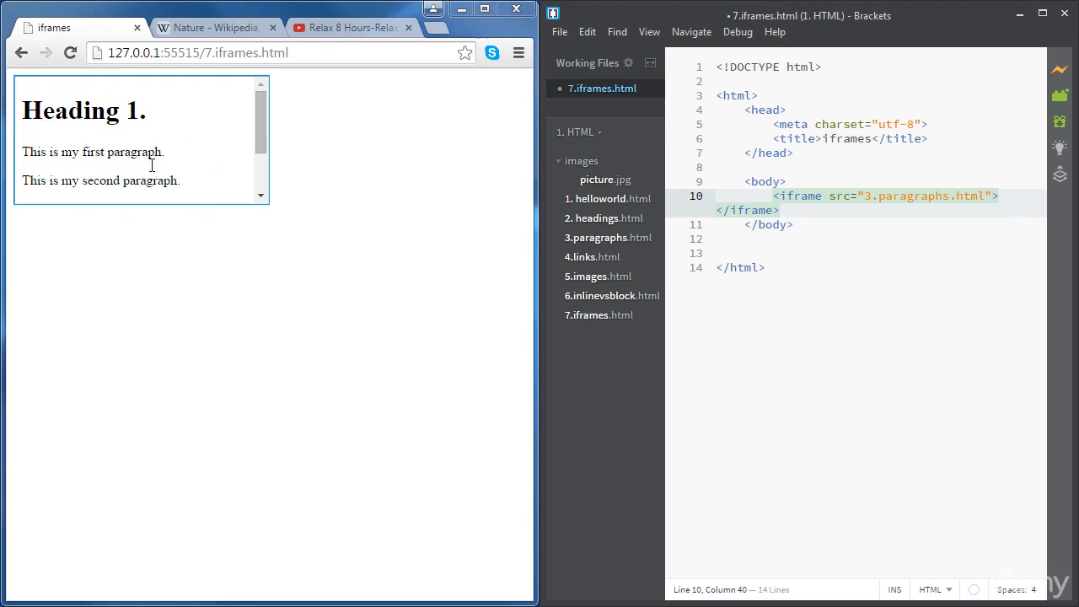
mouse_move(626, 245)
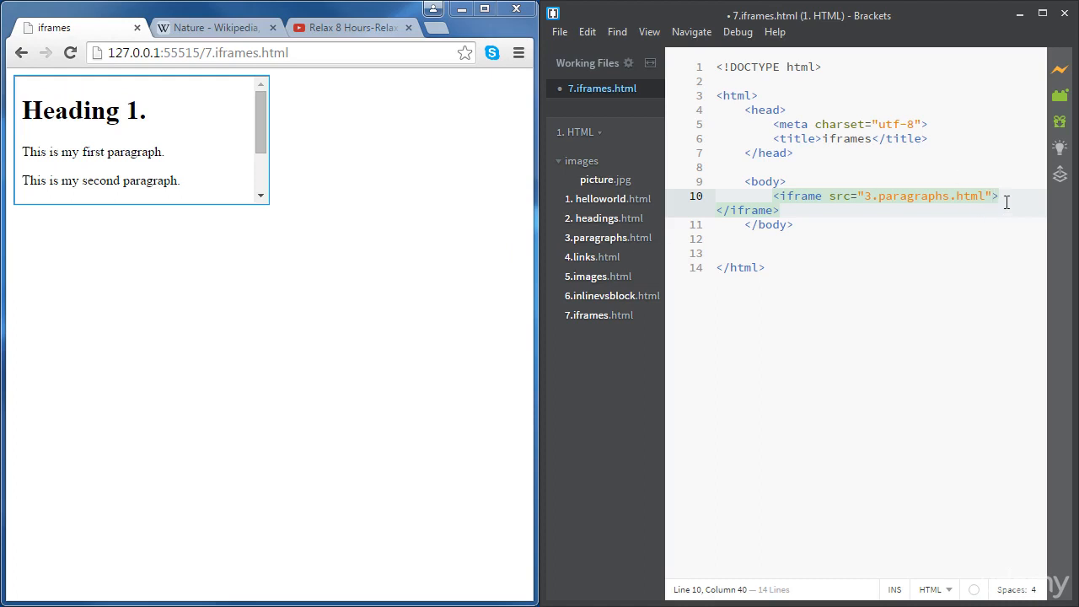
Step: Give the first iframe width 200px, height 150px and frameborder 1
text(" ")
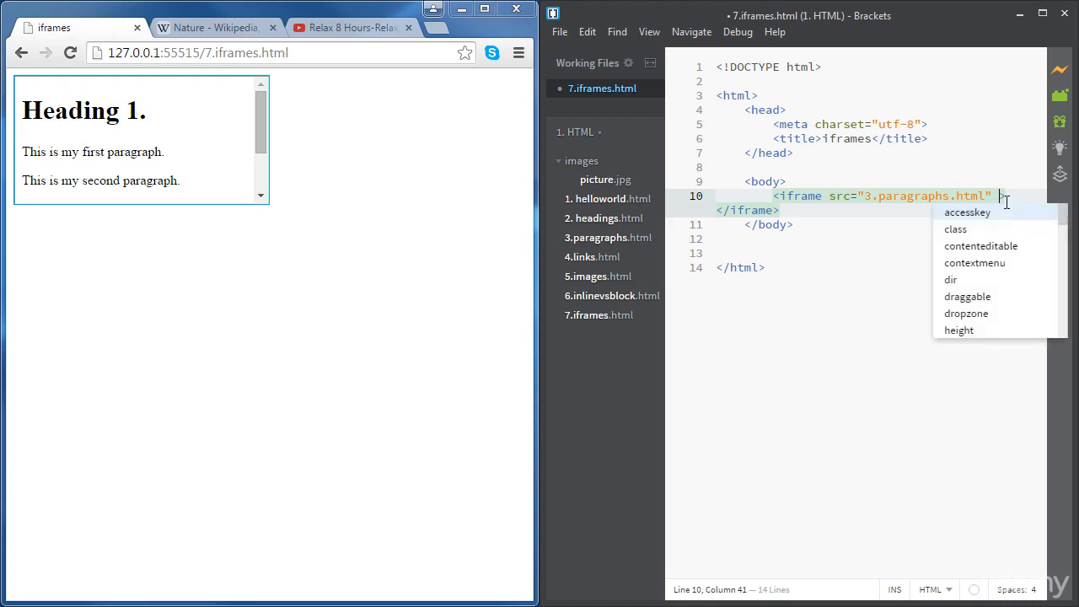
text(width=")
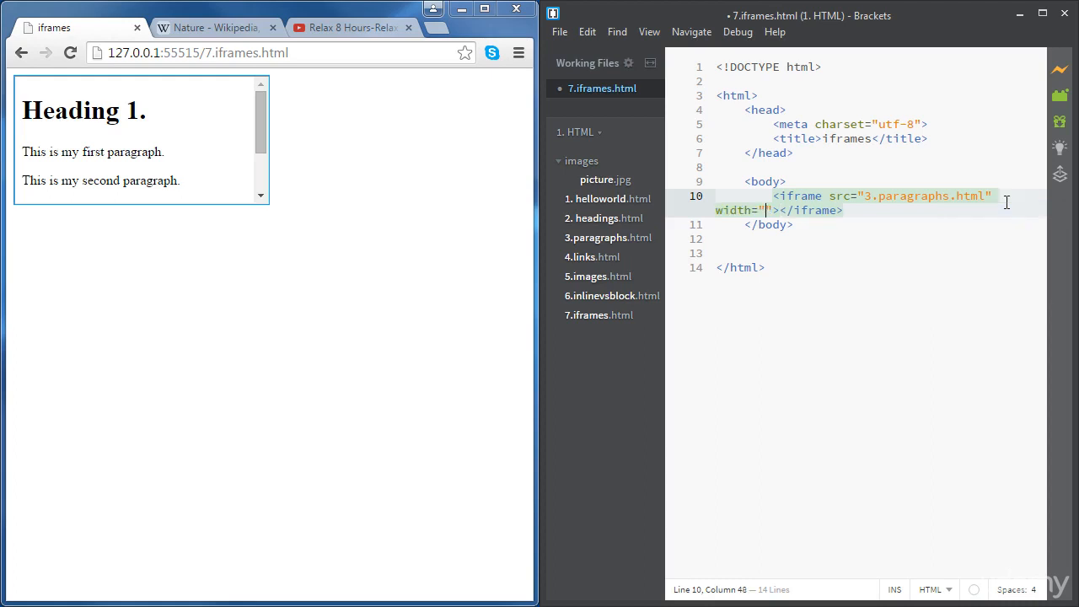
text(200px" height="10)
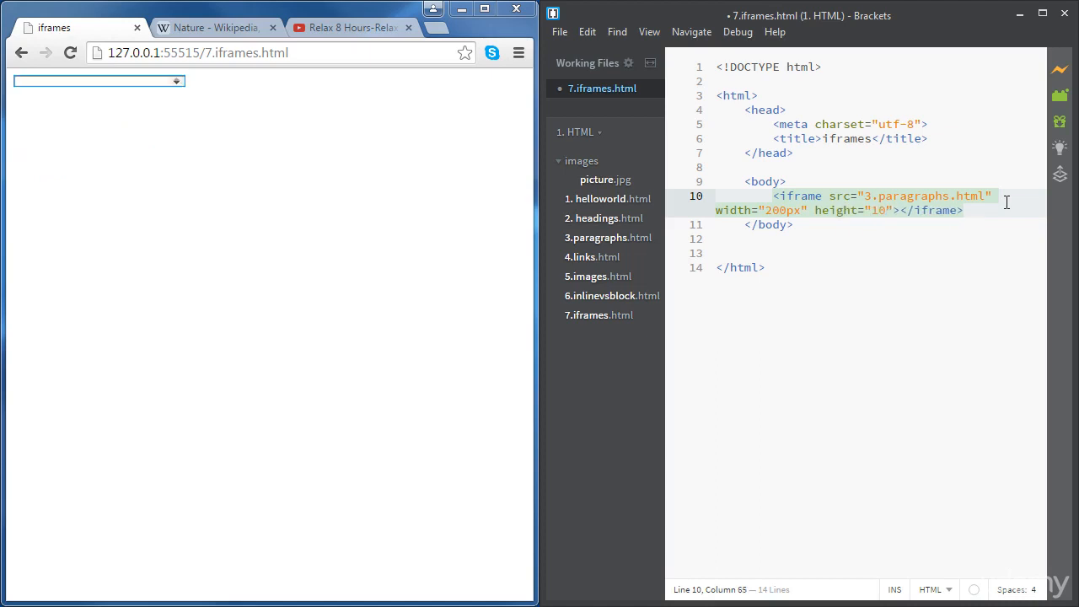
text(50px)
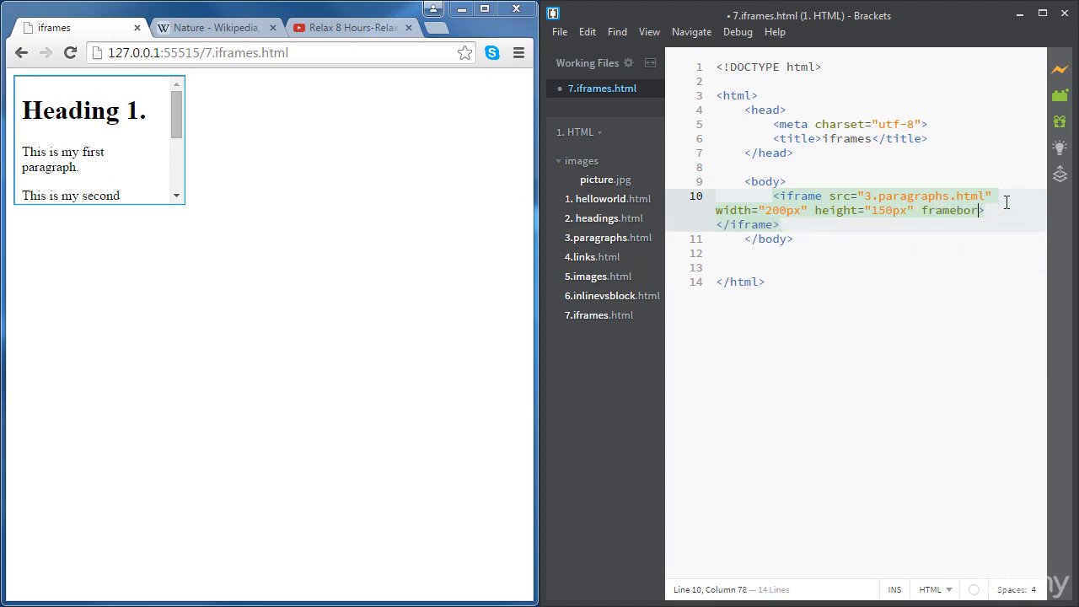
text(der)
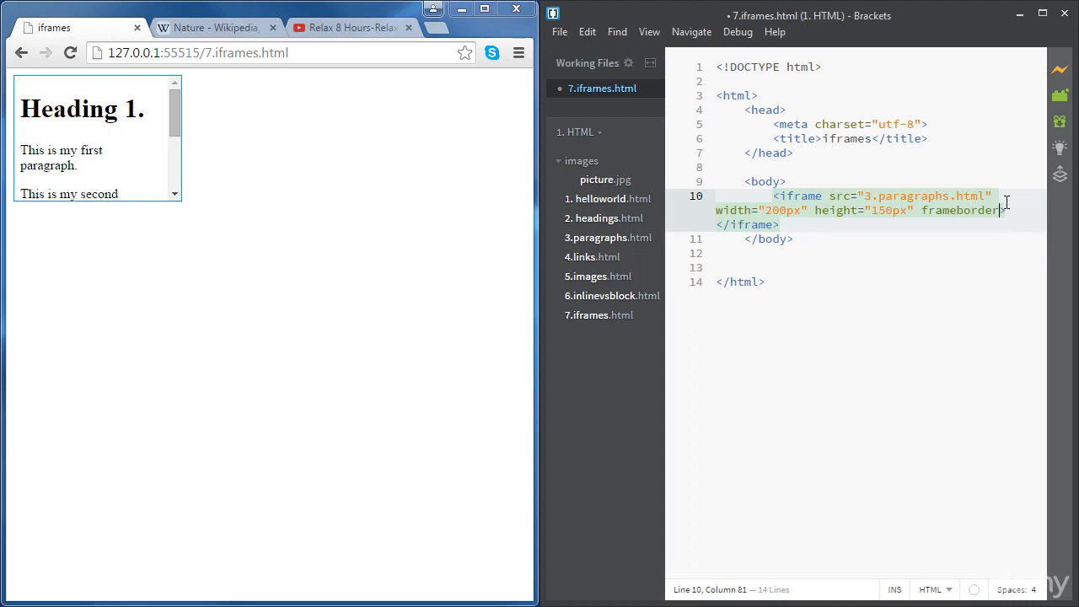
text(="1")
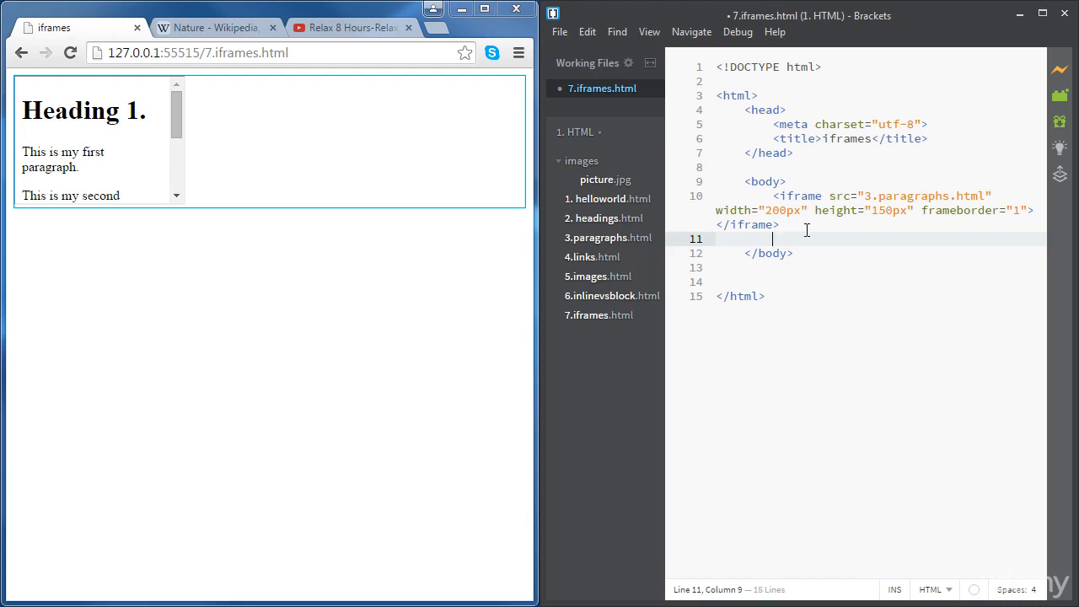
Step: Add a second iframe with name="myiframe" below the first one
text(<iframe></iframe>)
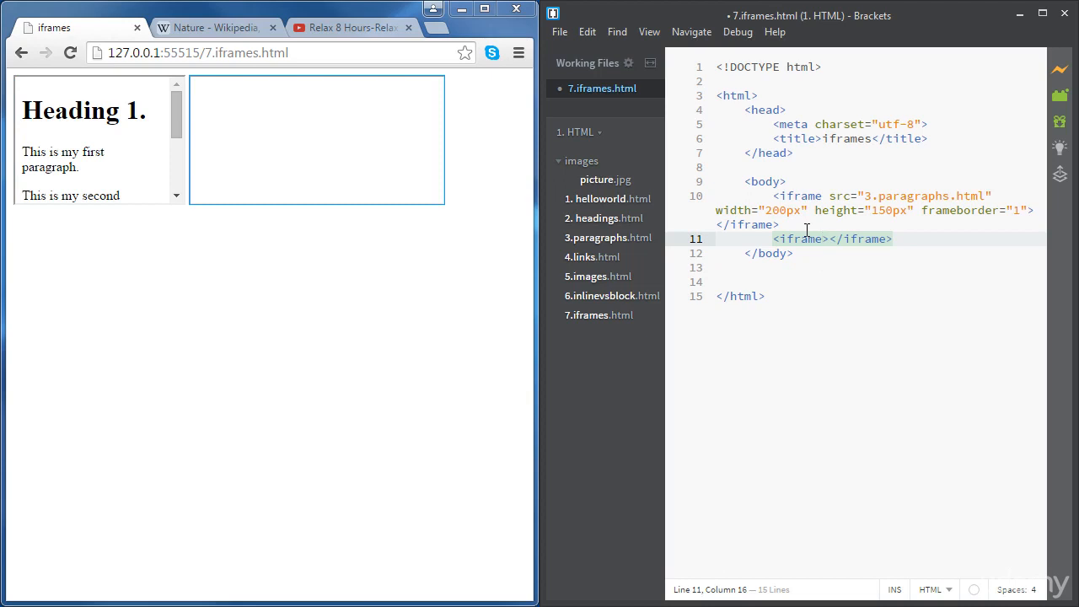
text(" ")
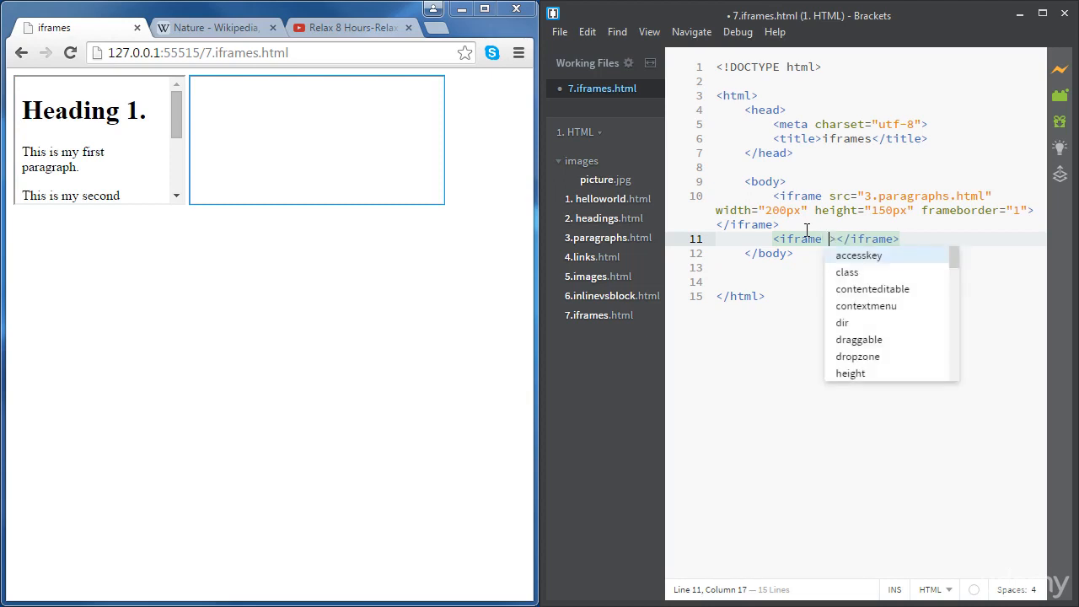
text(name="")
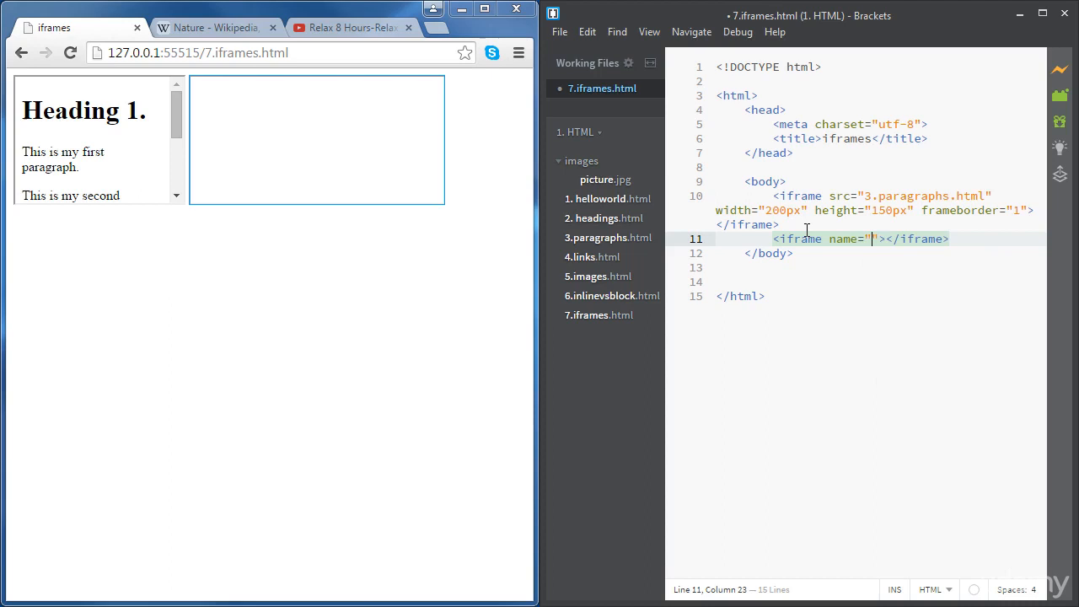
text(m)
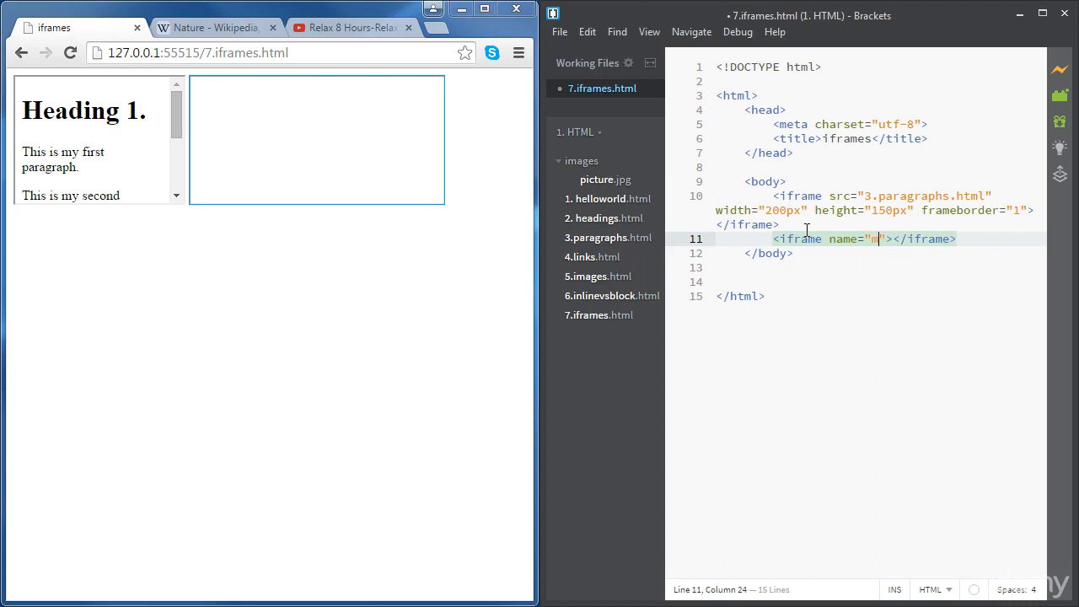
text(yifra)
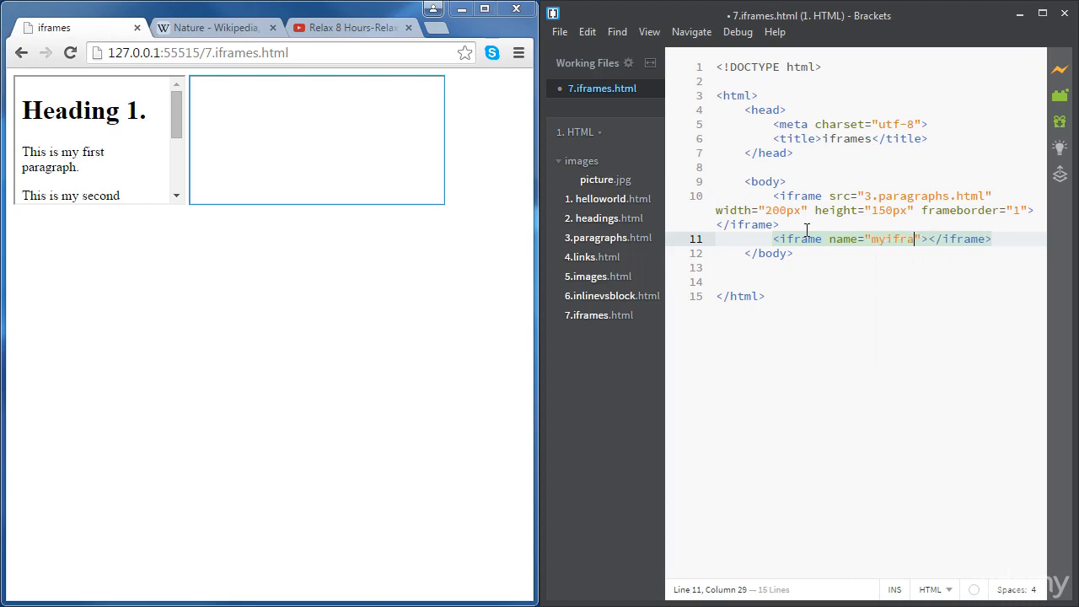
text(me)
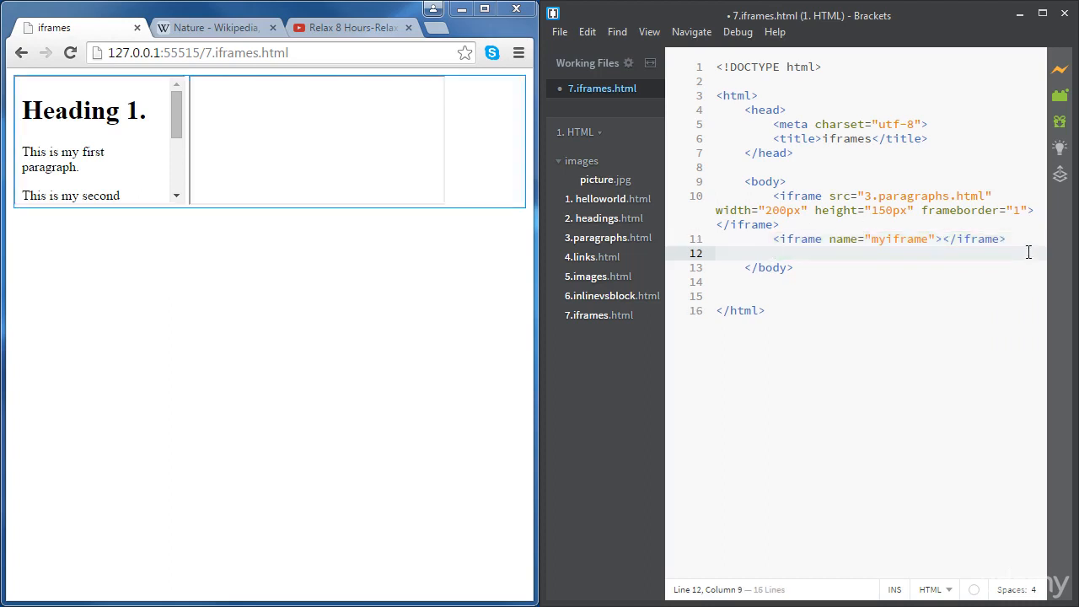
text(<)
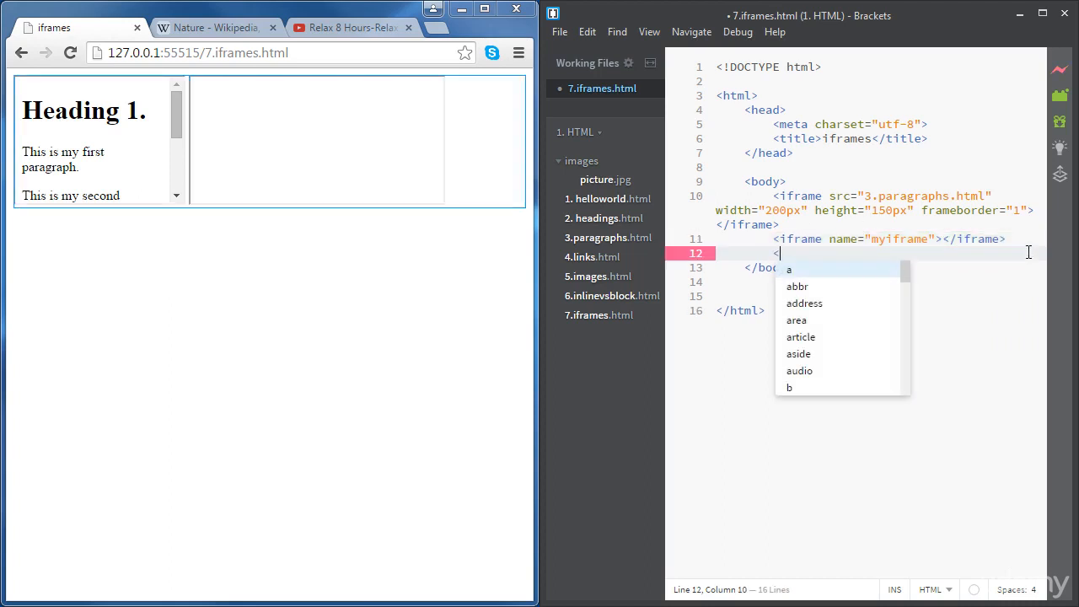
text(p></p>)
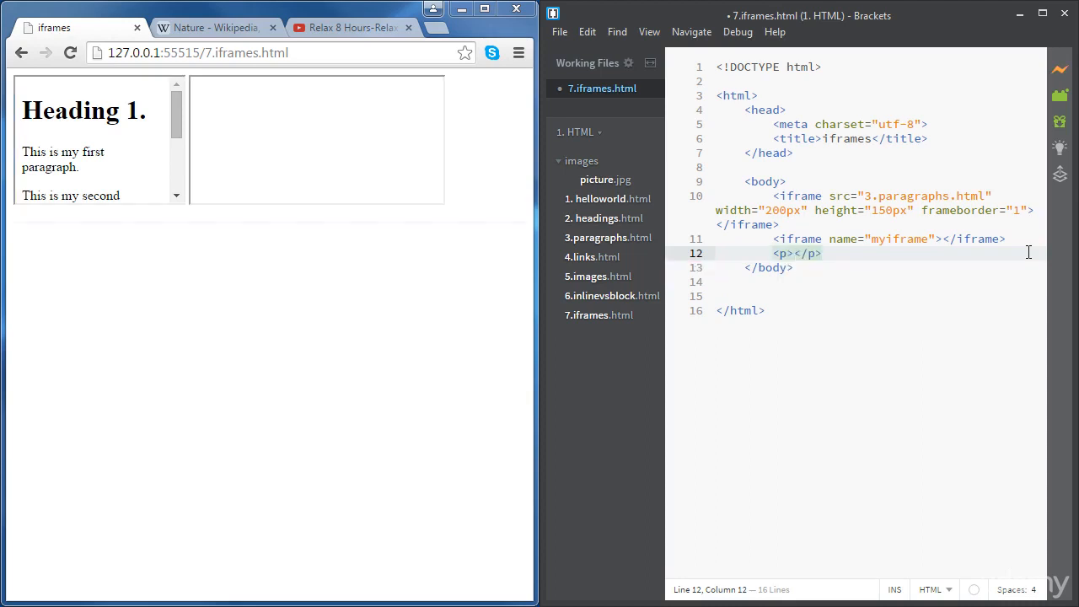
text(<a></a>)
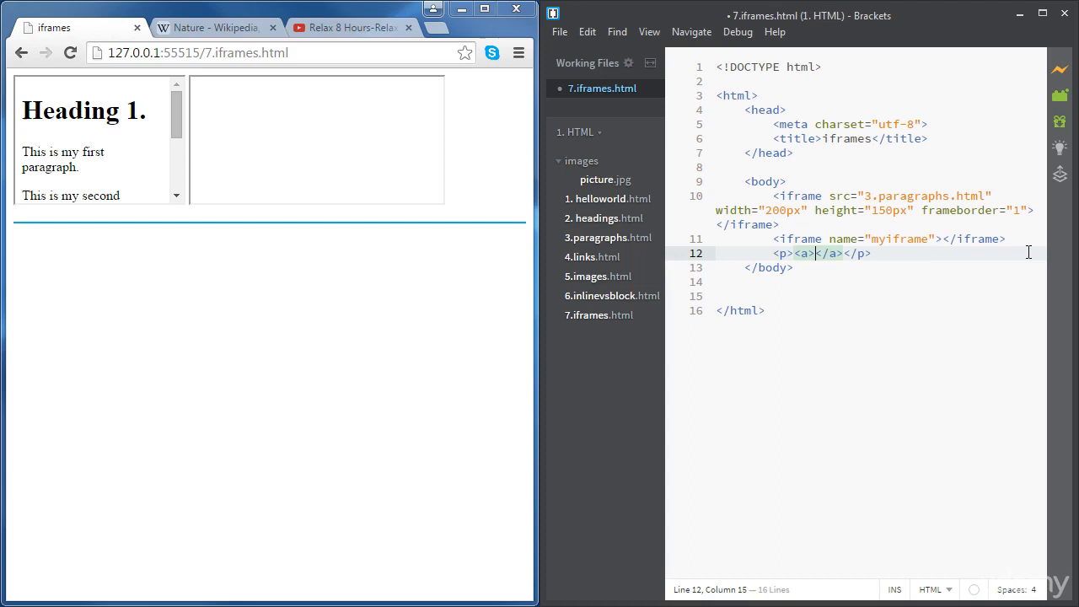
text(link)
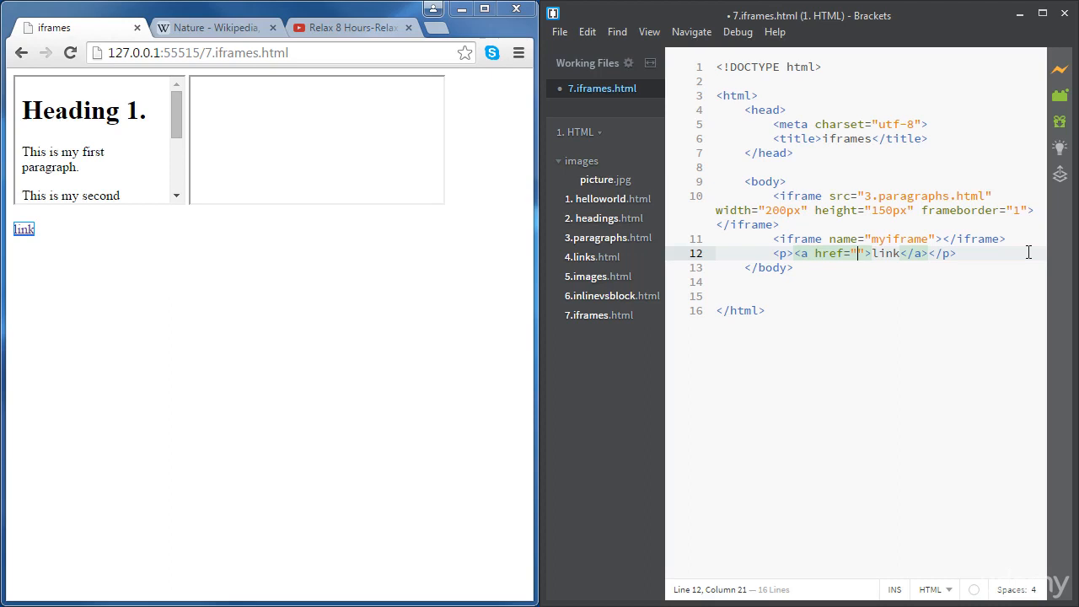
text(http:)
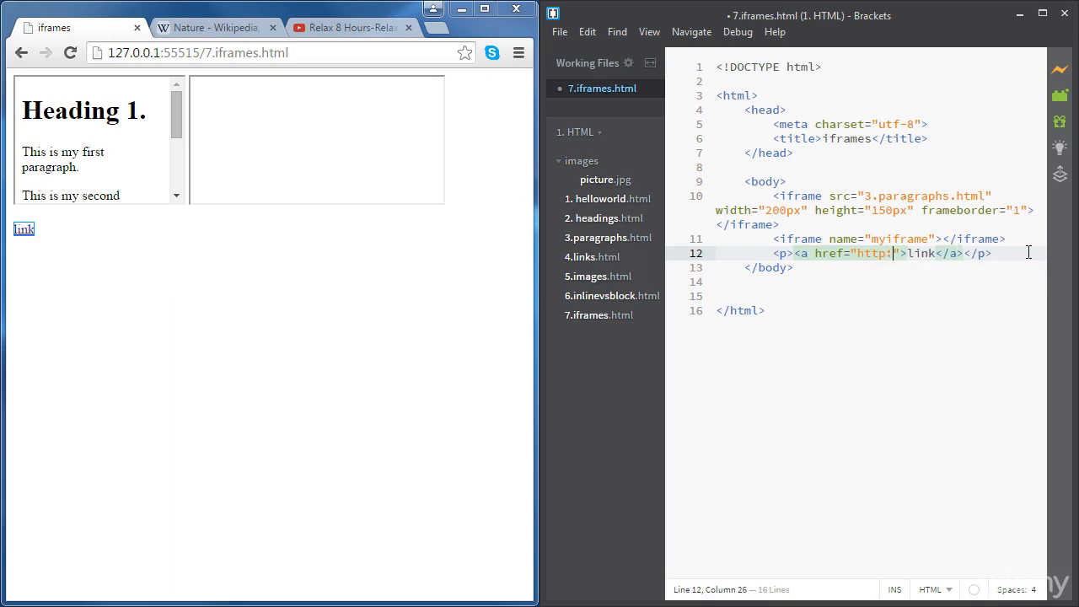
text(//wikipedia)
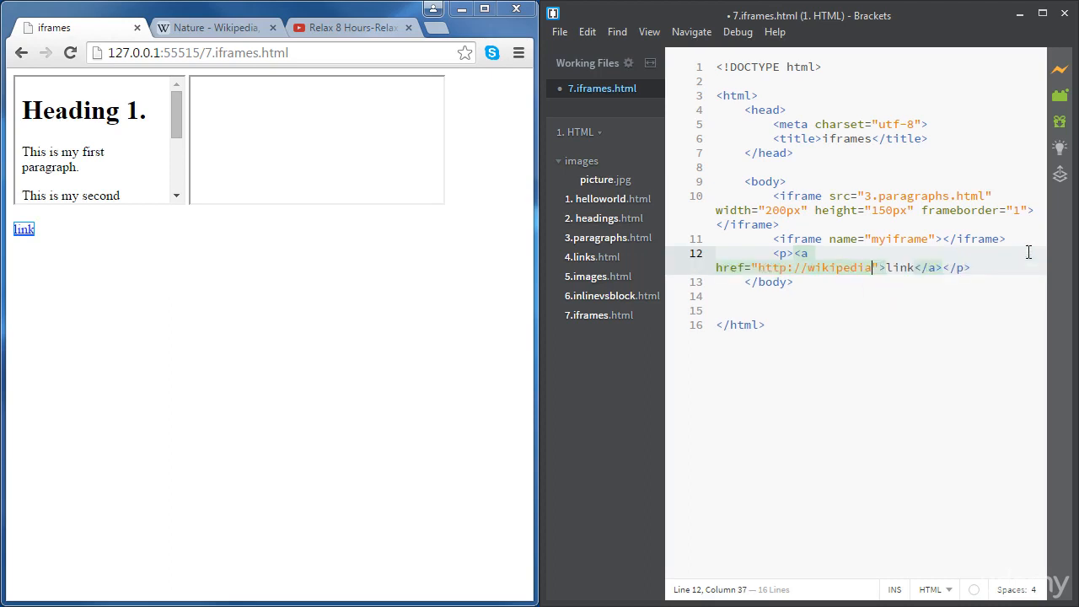
text(.org)
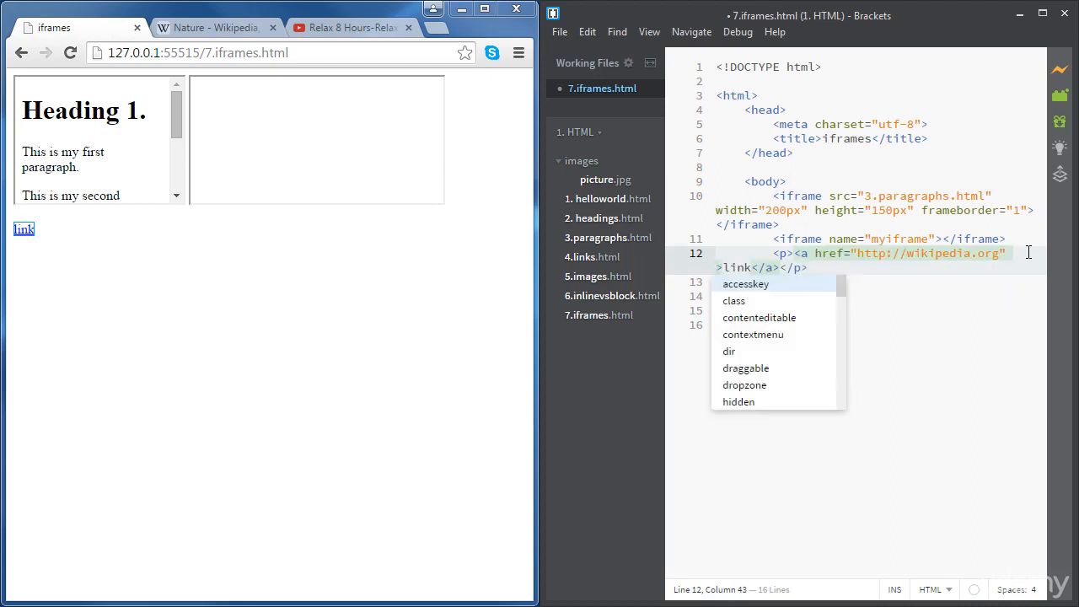
Step: Set the link's target to _blank and test the link in the preview
text(target=")
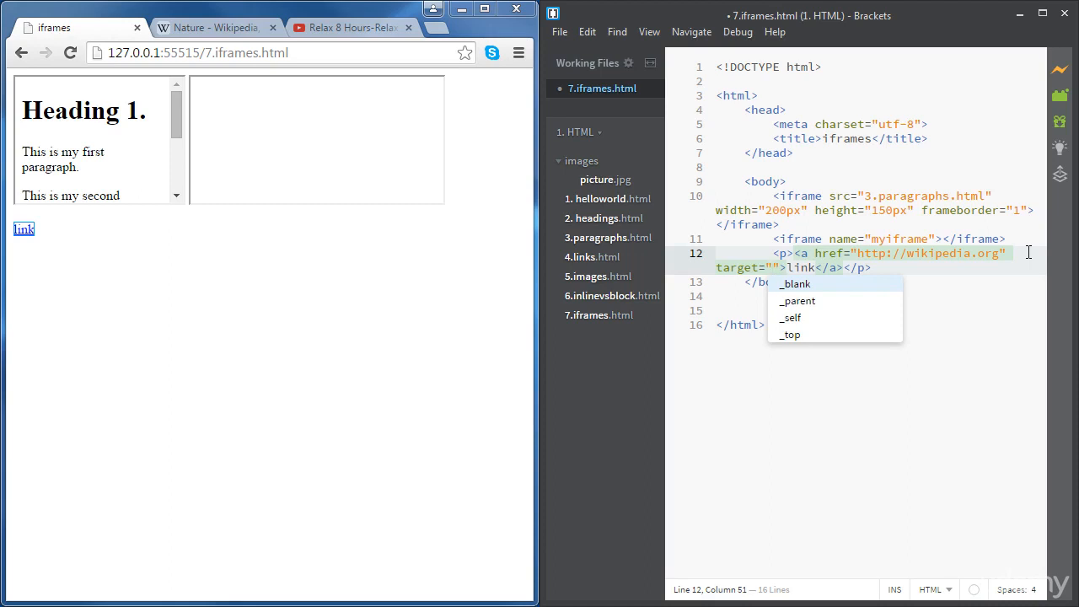
click(794, 284)
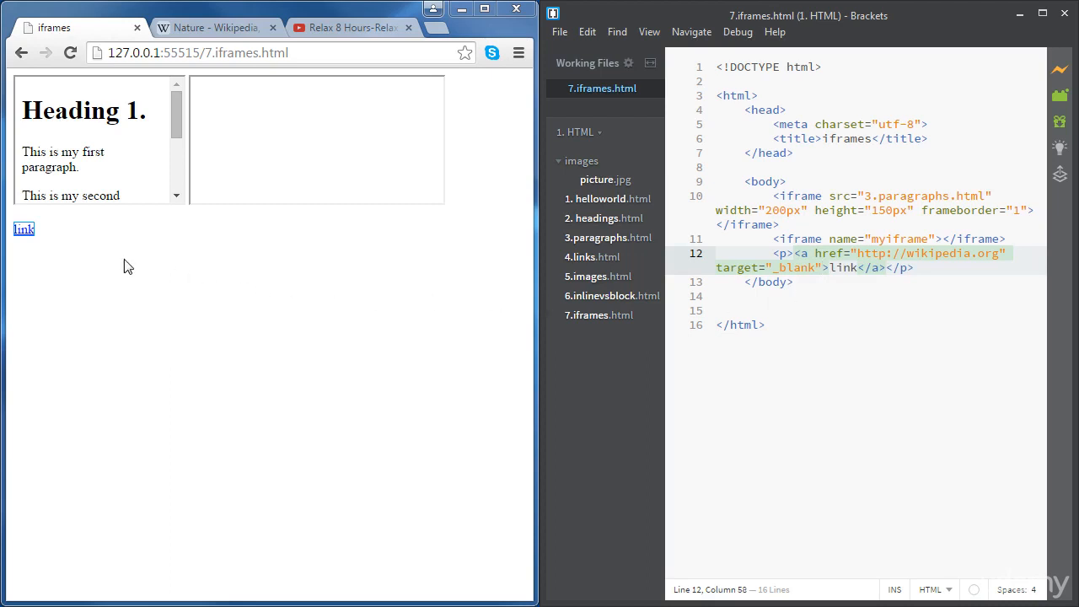
mouse_move(23, 230)
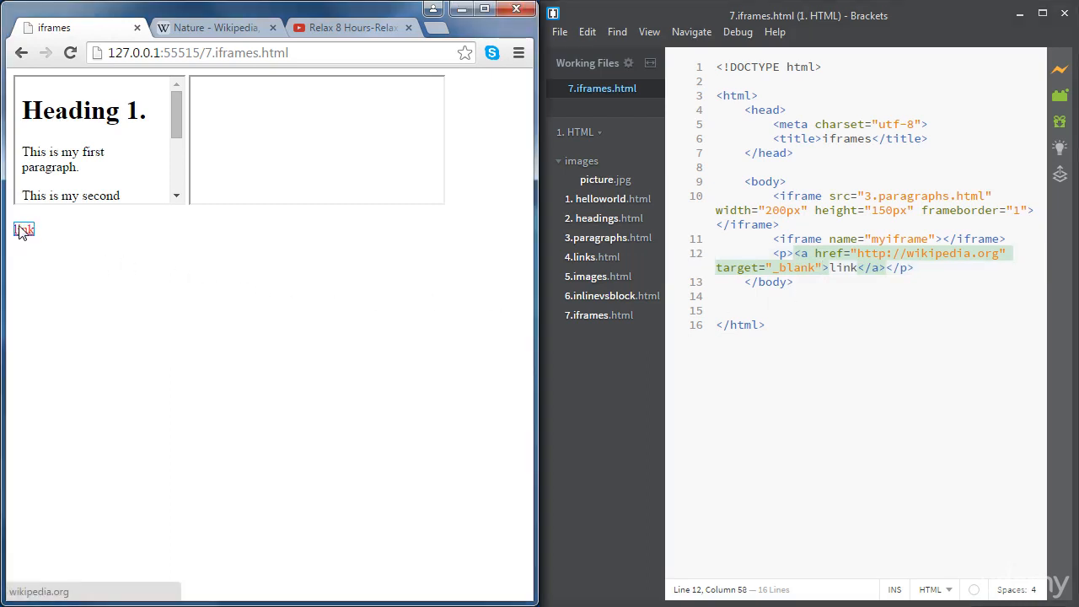
click(23, 231)
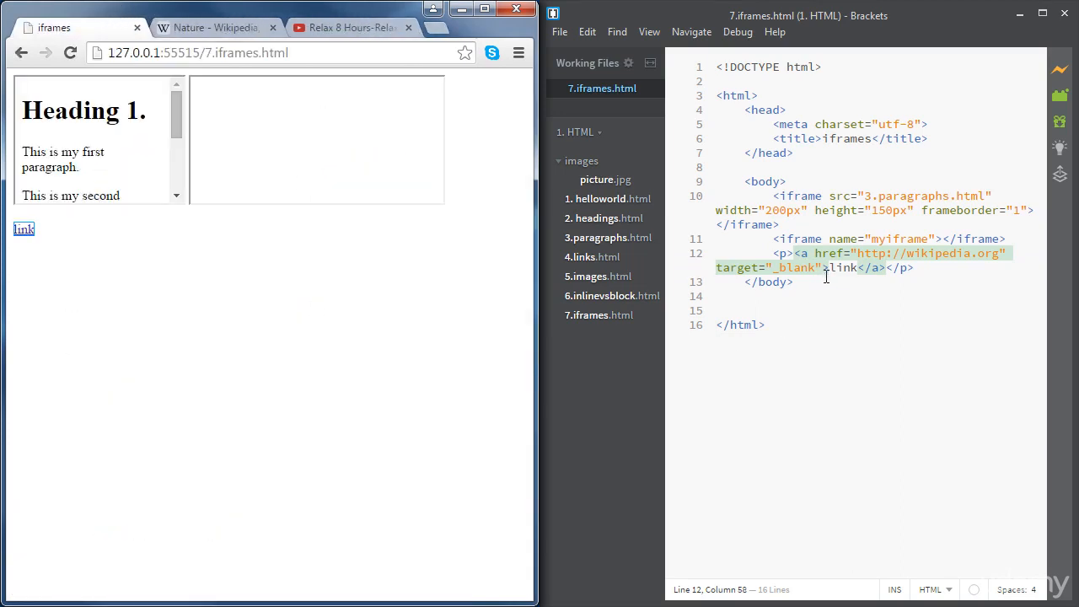
Step: Change the link target to myiframe, test it, and close the extra Wikipedia tab
double_click(793, 267)
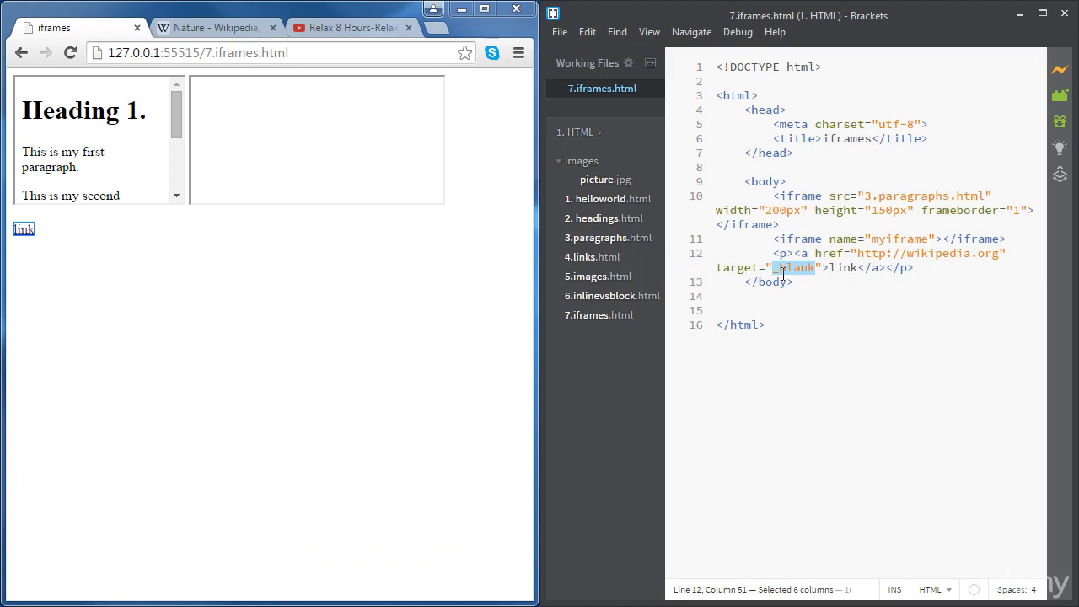
mouse_move(827, 282)
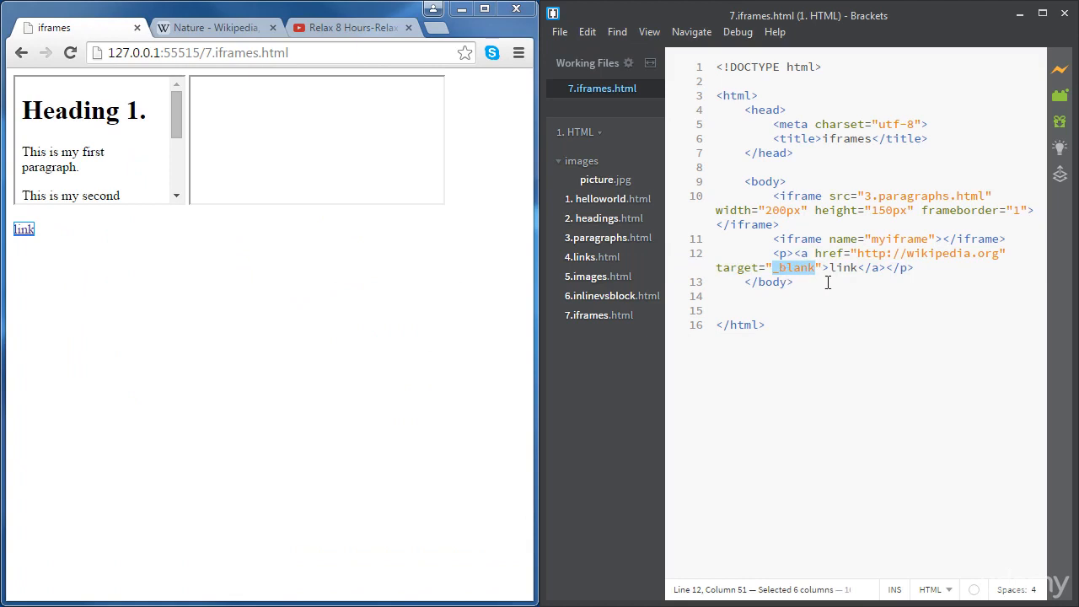
double_click(900, 239)
text(myiframe)
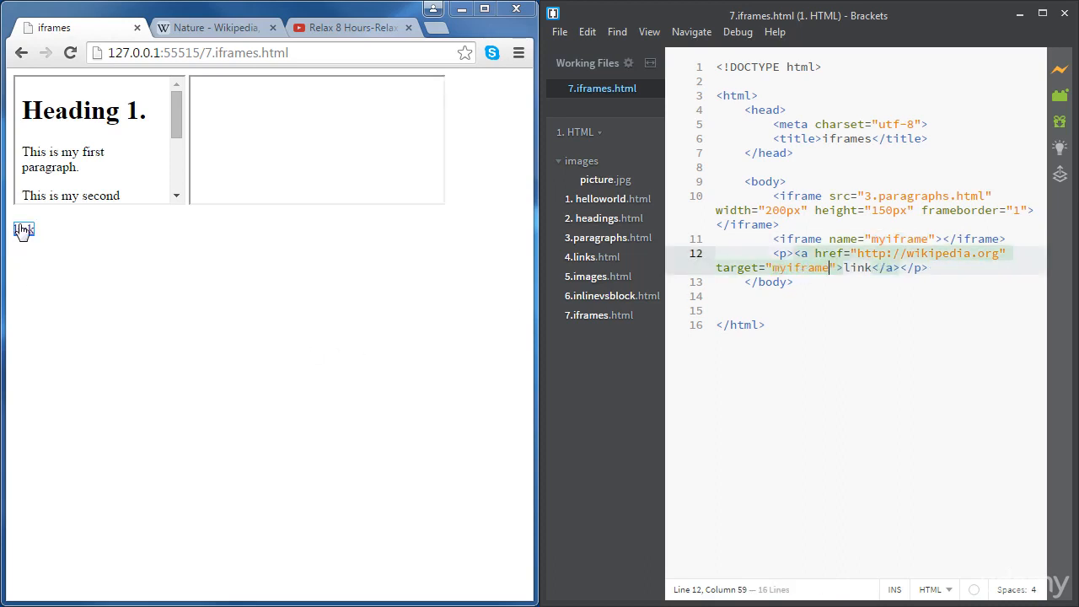
click(22, 230)
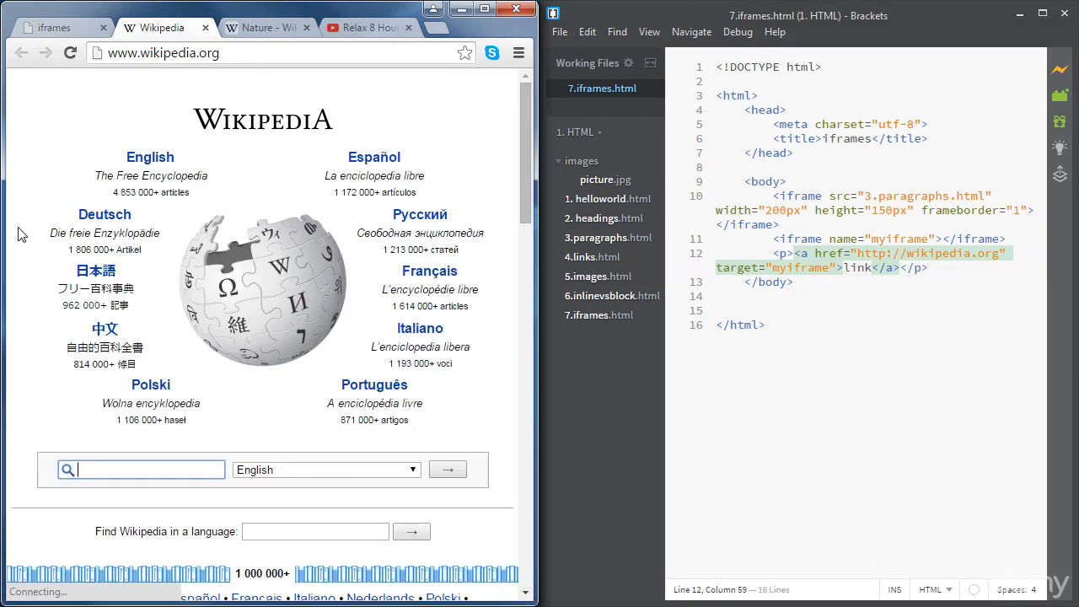
click(70, 52)
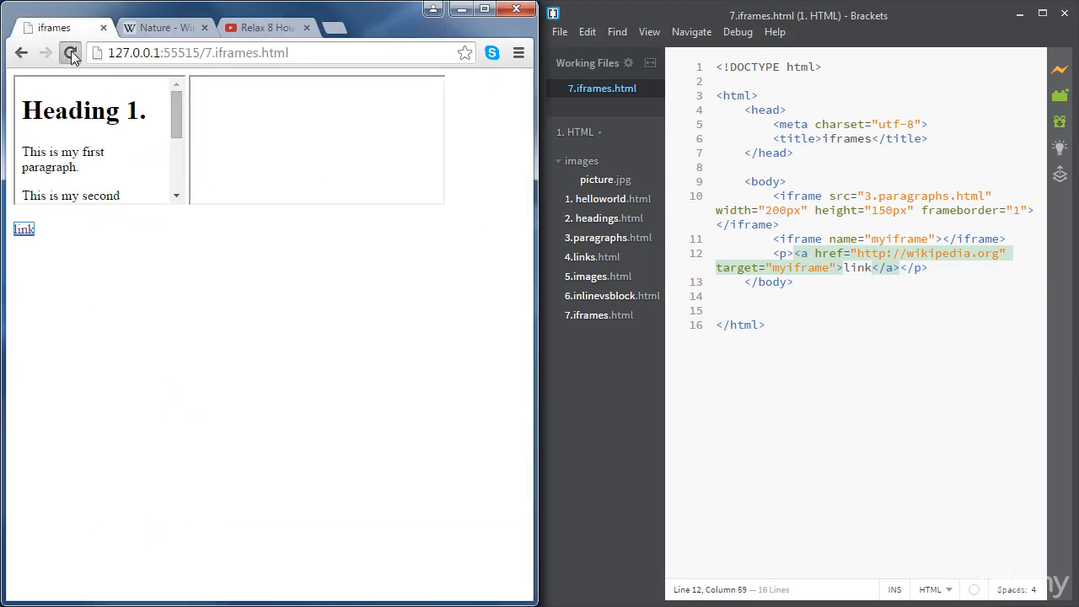
mouse_move(24, 229)
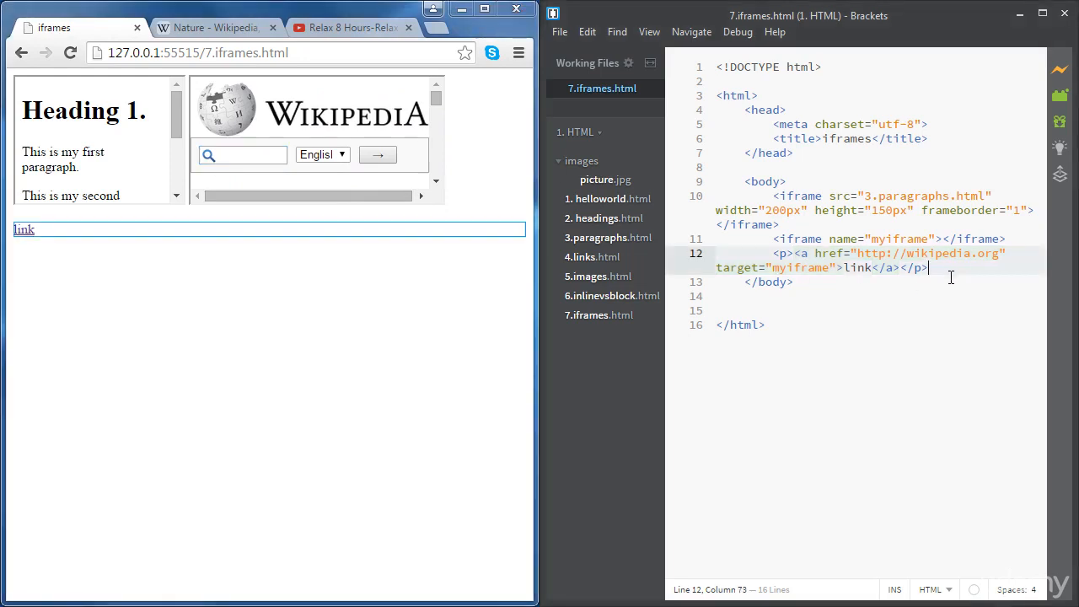
Step: Insert a <br /> line break between the two iframes
key(enter)
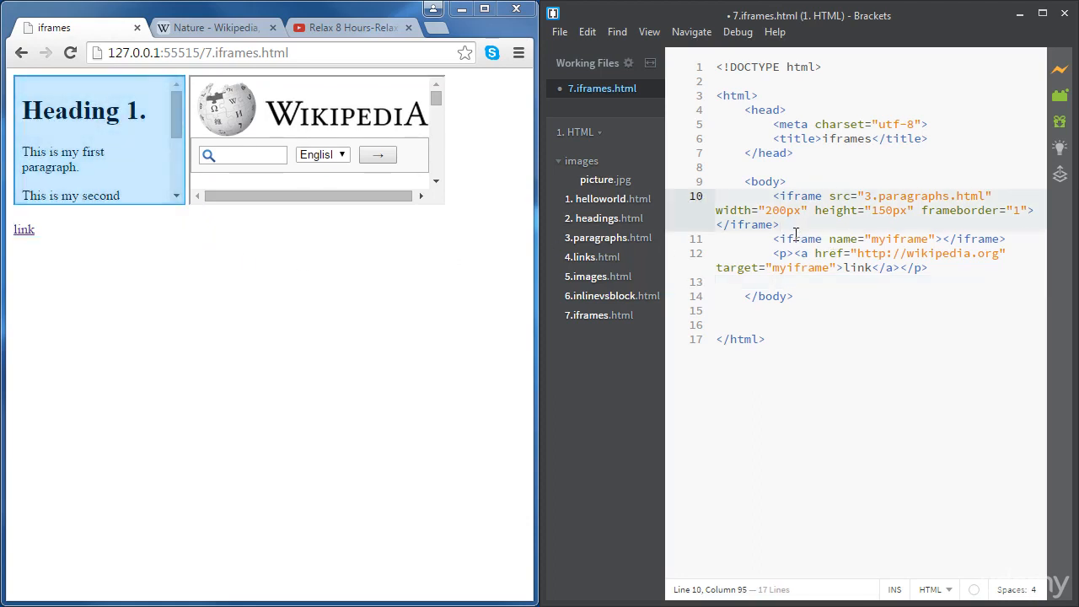
text(<br />)
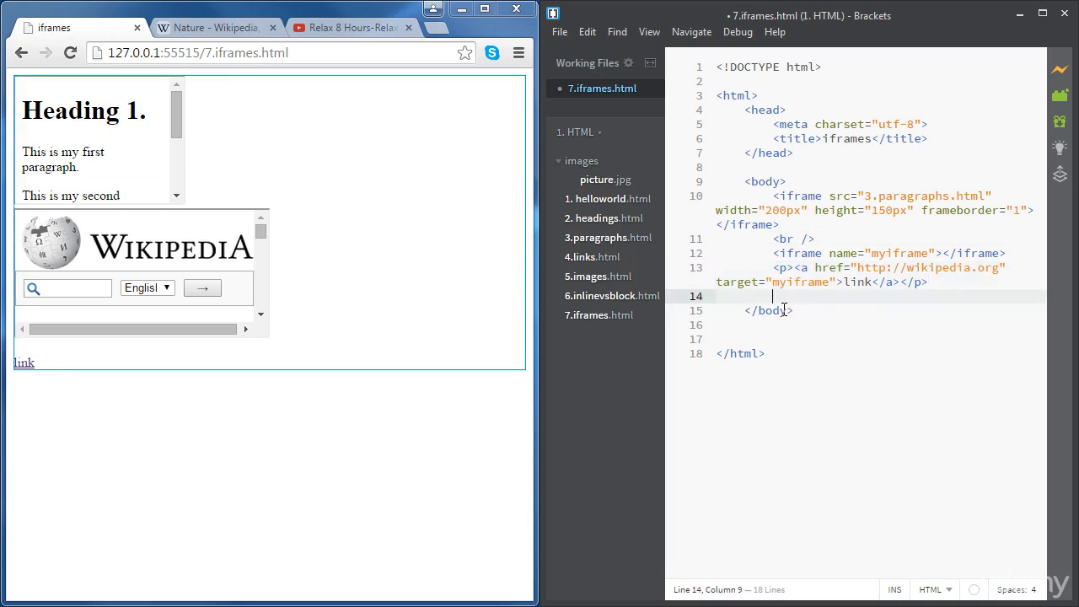
Step: Add a third iframe with an empty src after the link and switch to YouTube
text(<)
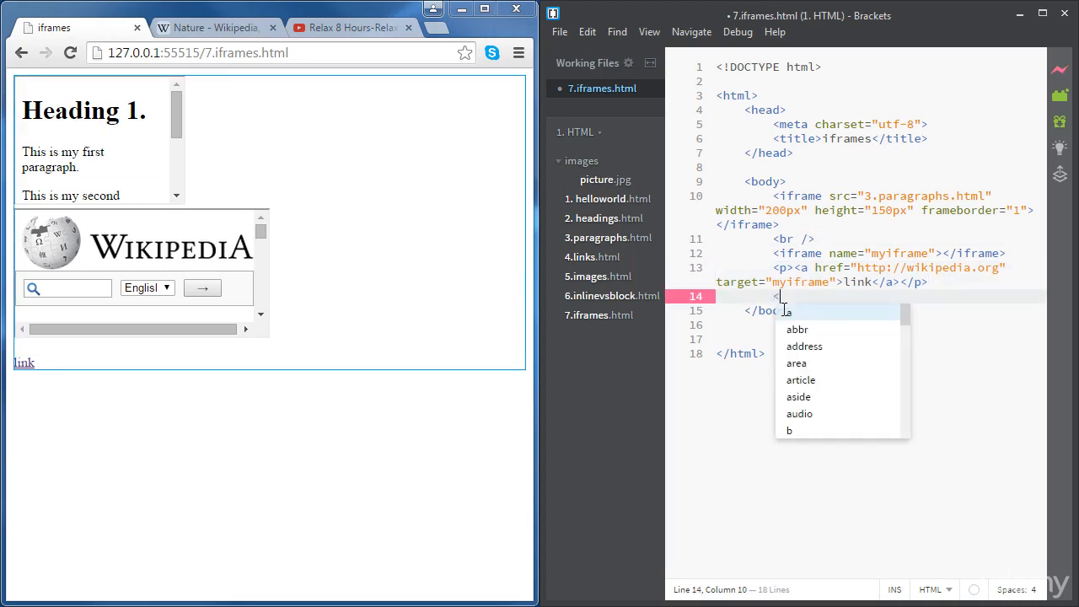
text(iframe></iframe>)
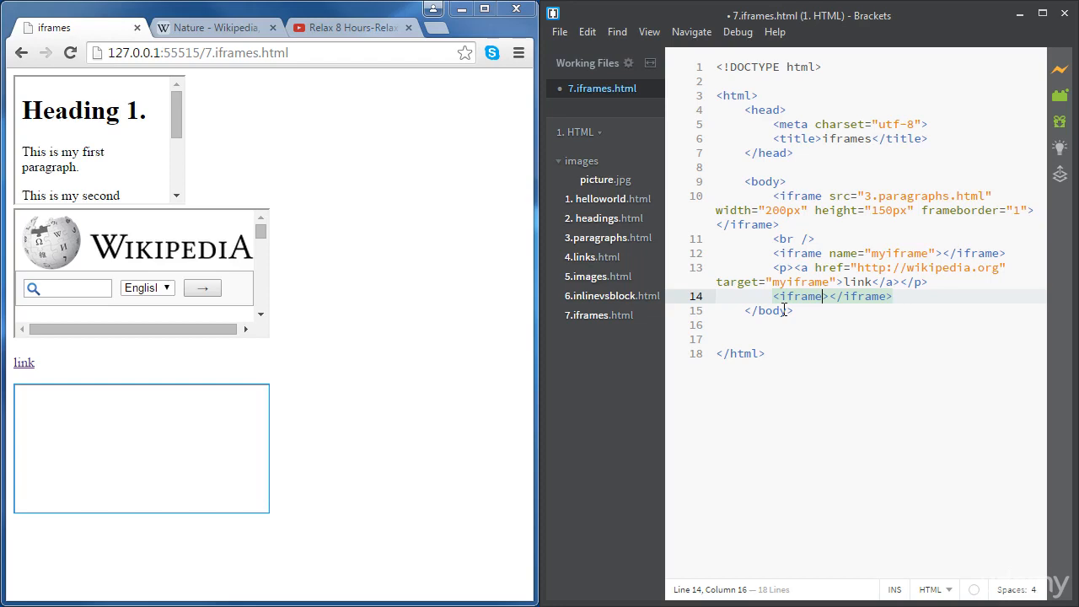
text(src=")
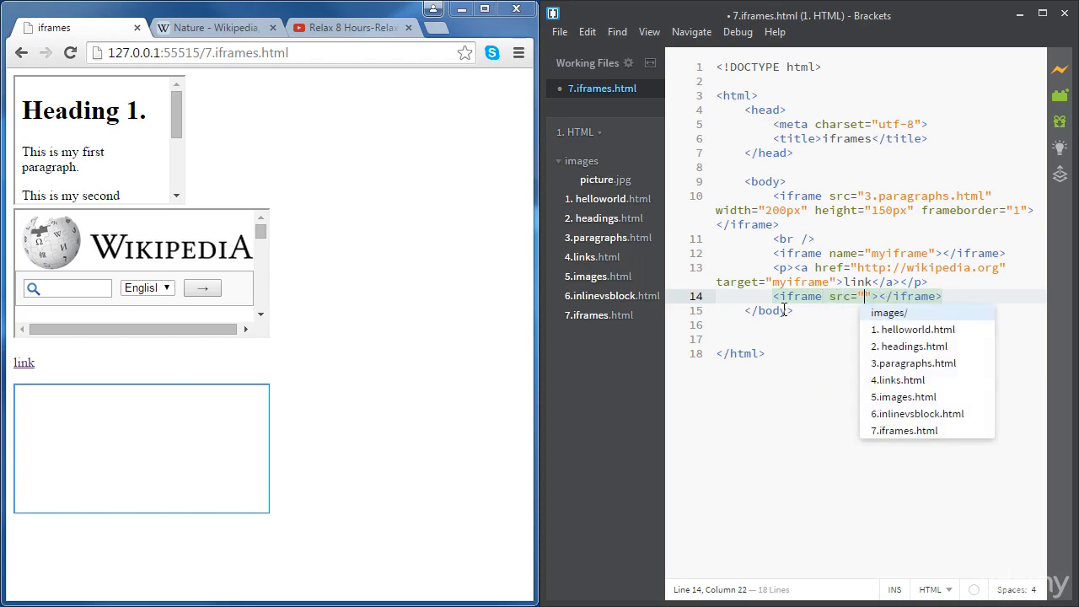
click(350, 27)
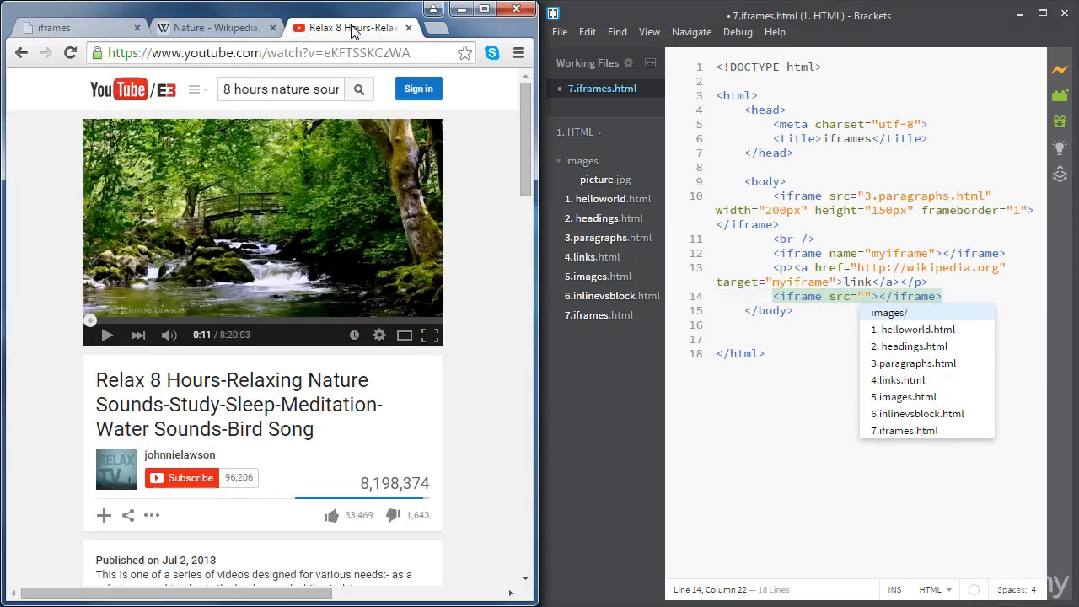
mouse_move(405, 336)
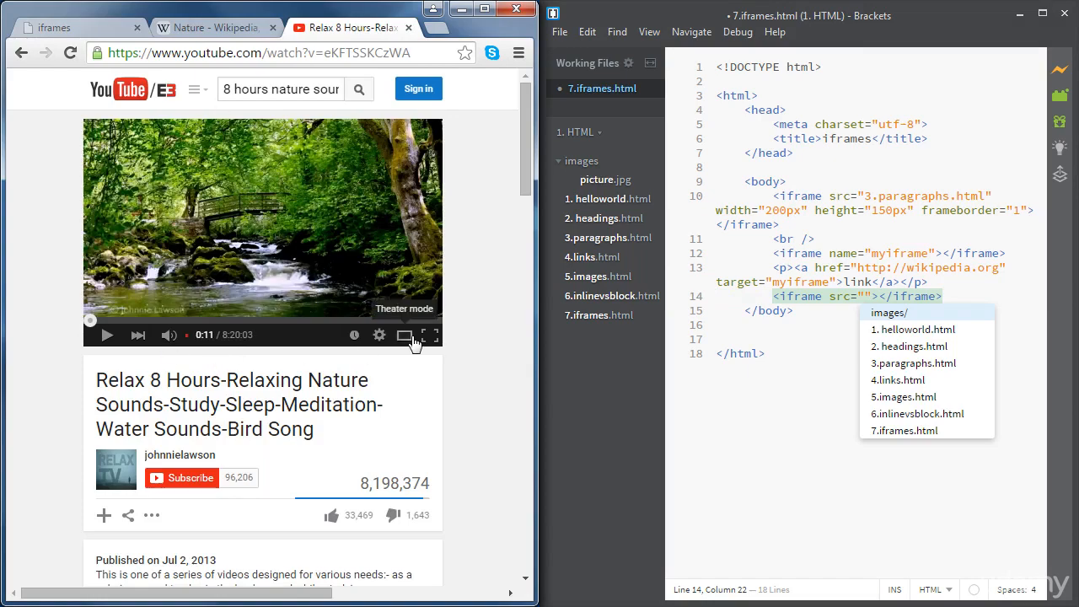
Step: Open the nature sounds video's Share panel and show its Embed code
scroll(down, 3)
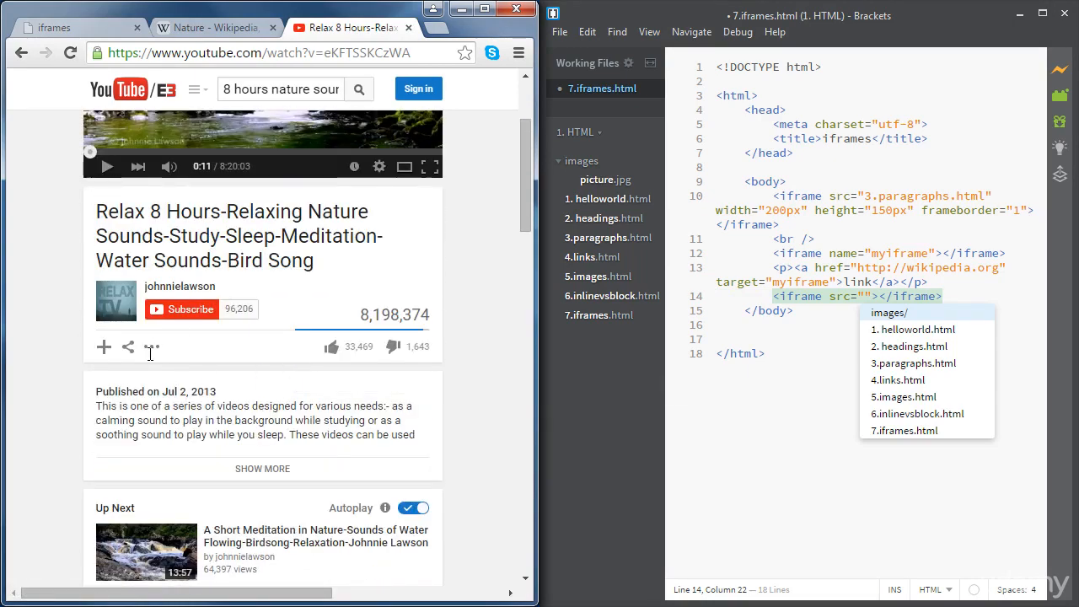
click(127, 346)
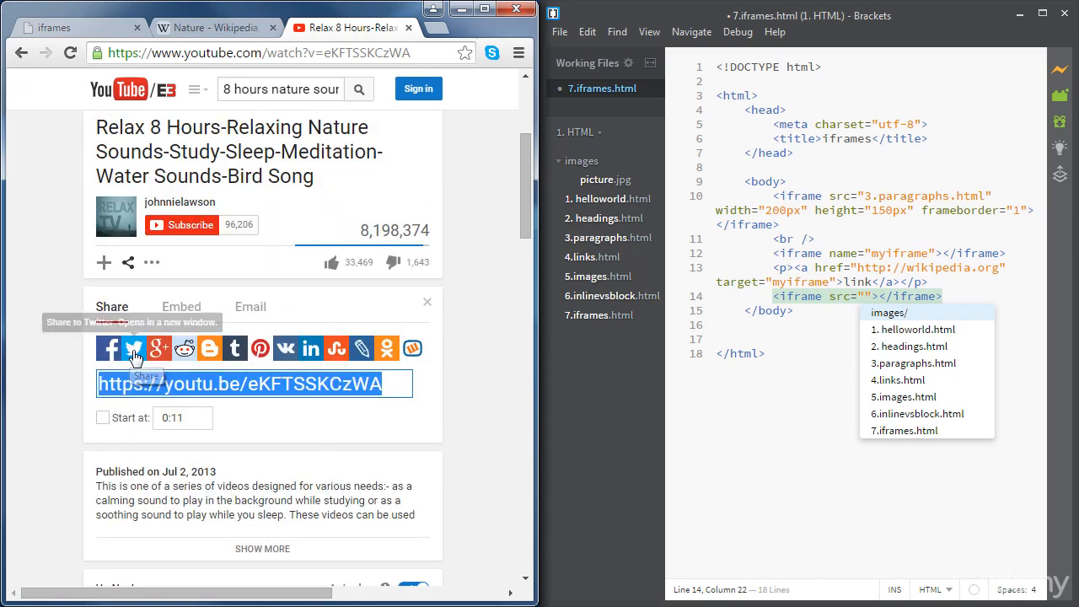
scroll(down, 3)
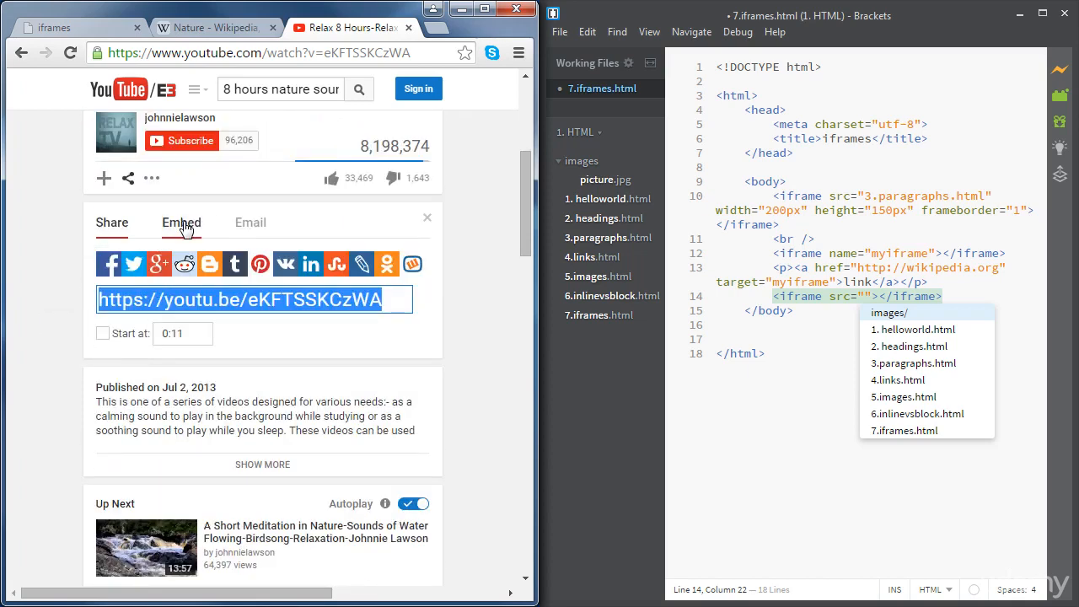
click(181, 223)
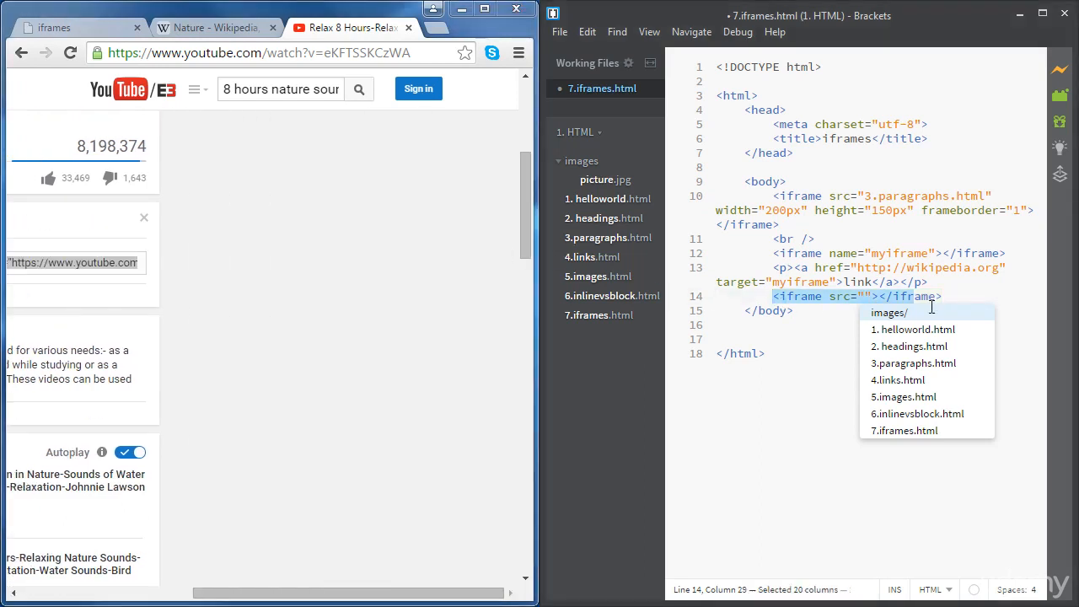
Step: Paste the YouTube eKFTSSKCzWA embed iframe over line 14 and change its width from 560 to 200px
text(<iframe width="560" height="315" src="https://www.youtube.com/embed/eKFTSSKCzWA" frameborder="0" allowfullscreen></iframe>)
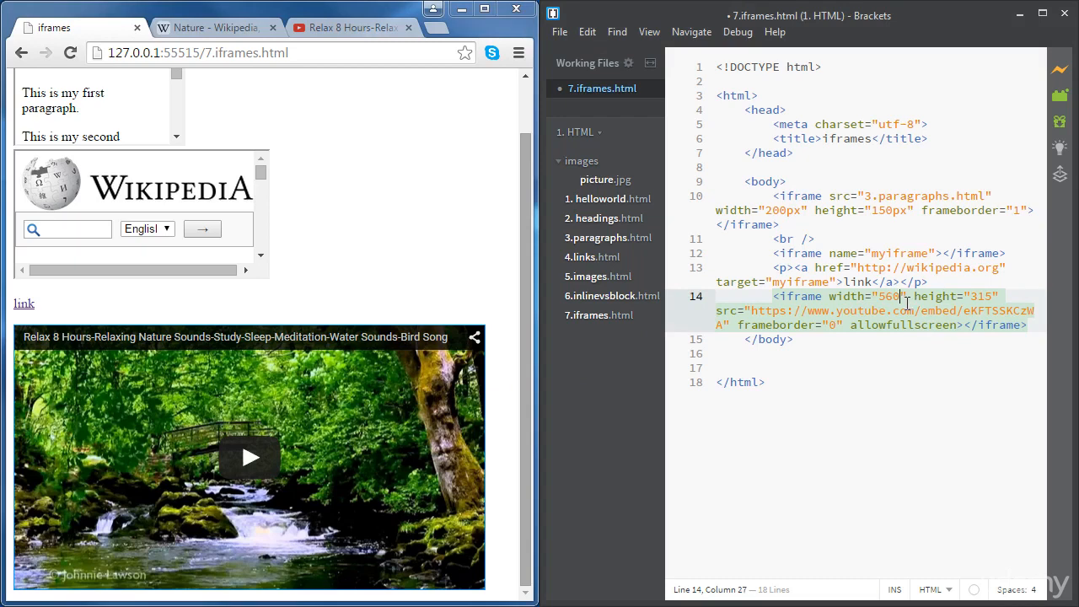
double_click(888, 296)
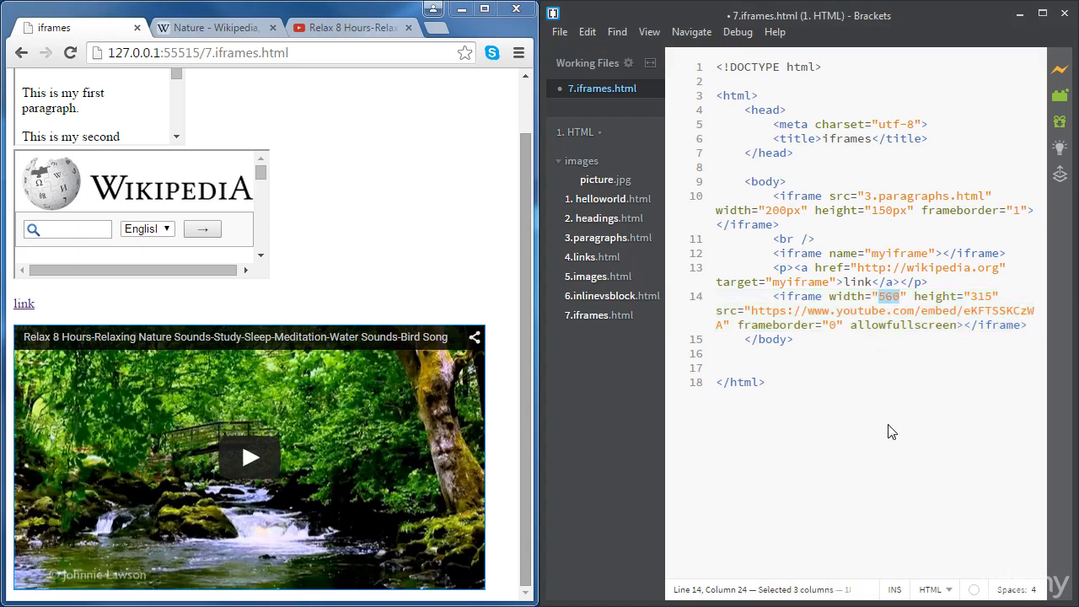
text(200px)
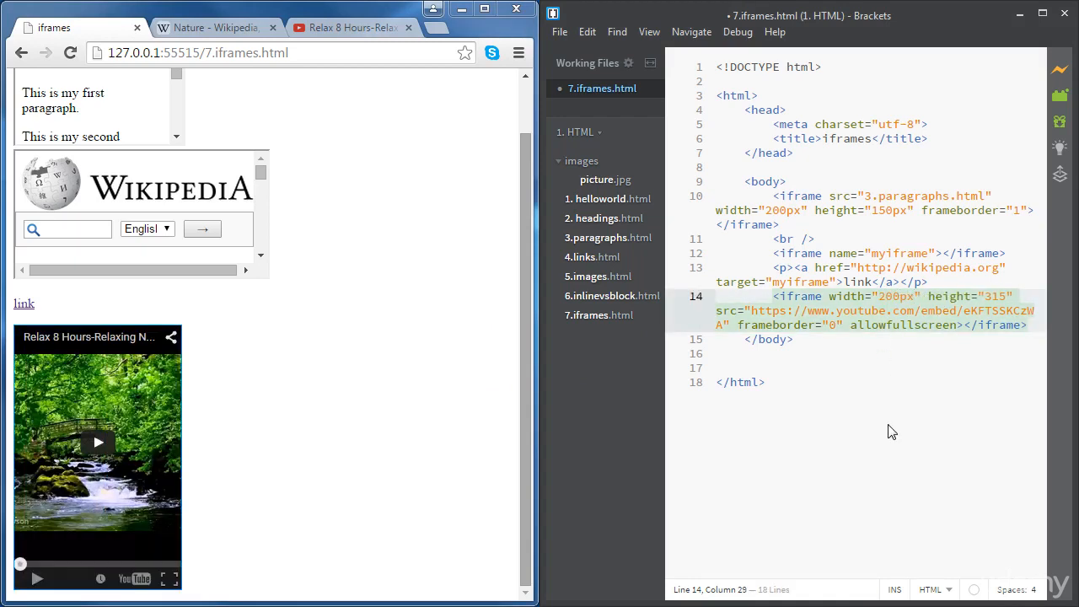
click(891, 296)
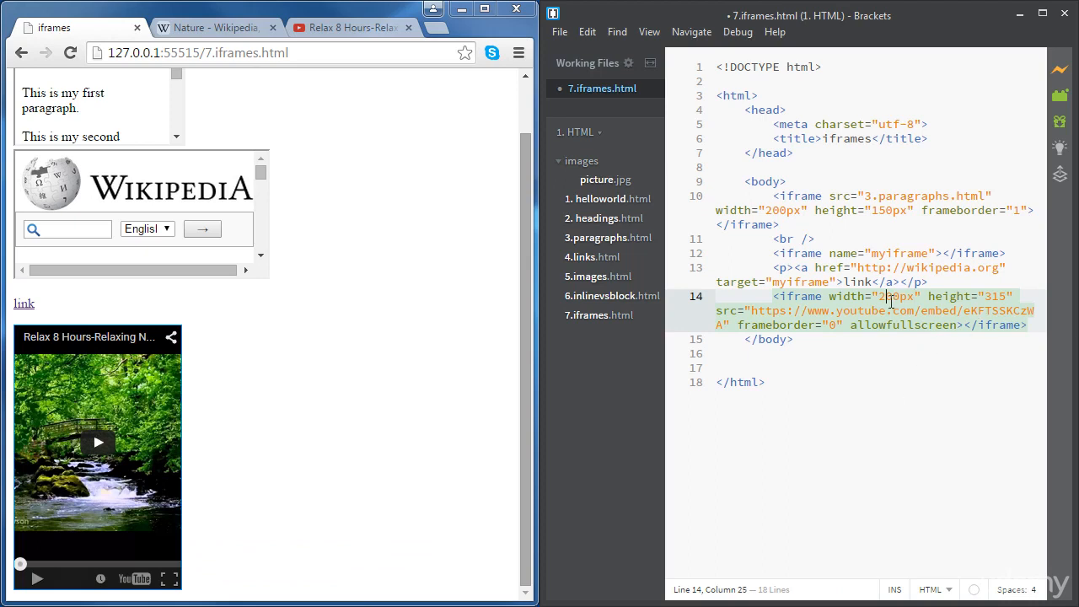